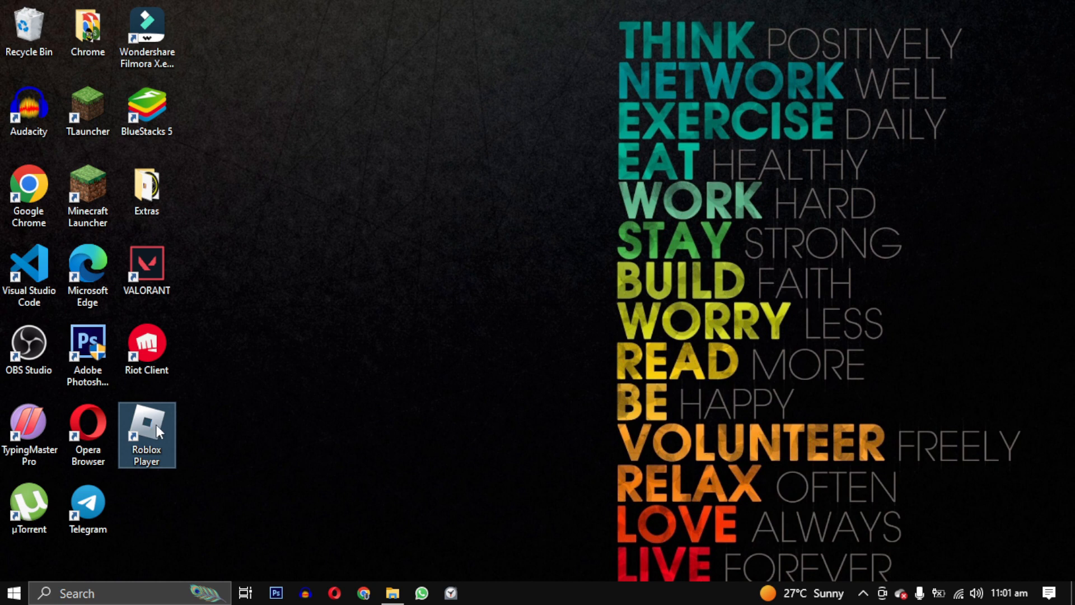
# Open the file location of the Roblox Player desktop shortcut from its context menu
pyautogui.rightClick(146, 435)
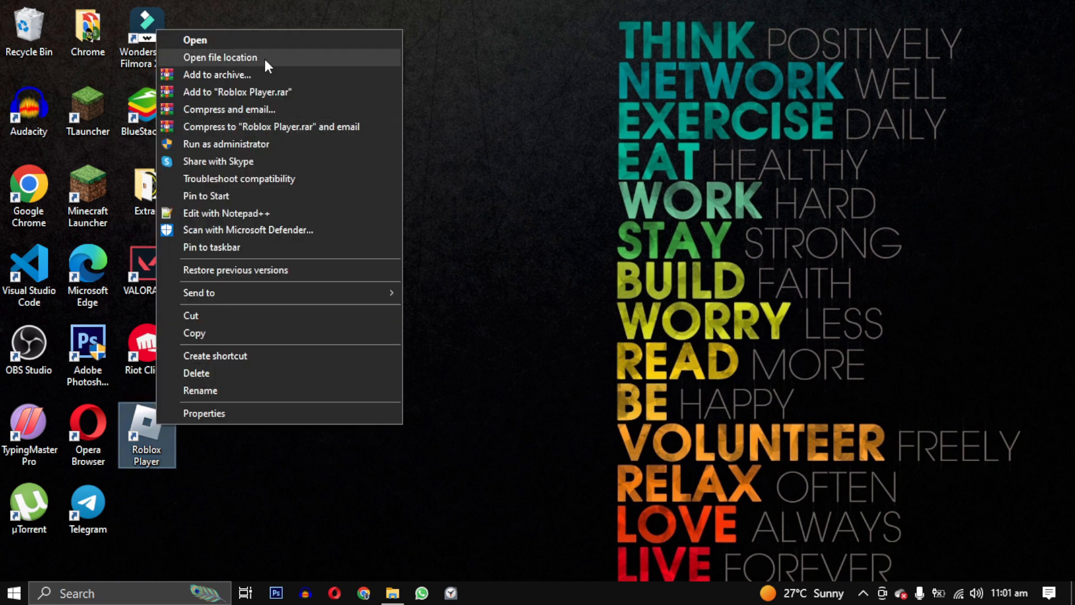
pyautogui.click(220, 58)
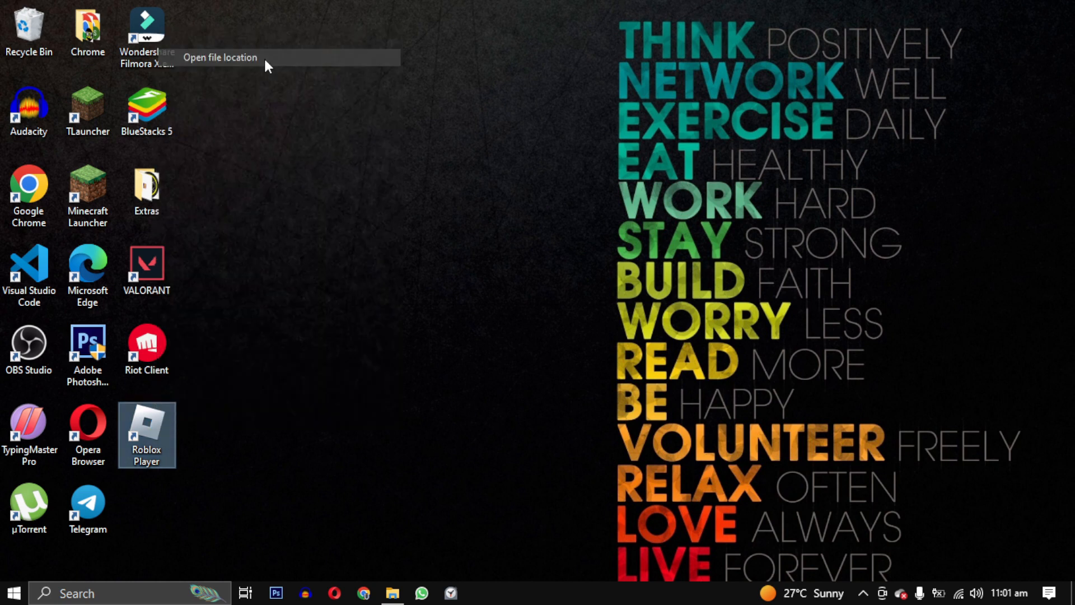
# Run RobloxPlayerLauncher from the Roblox Versions folder to reinstall the launcher
pyautogui.click(219, 57)
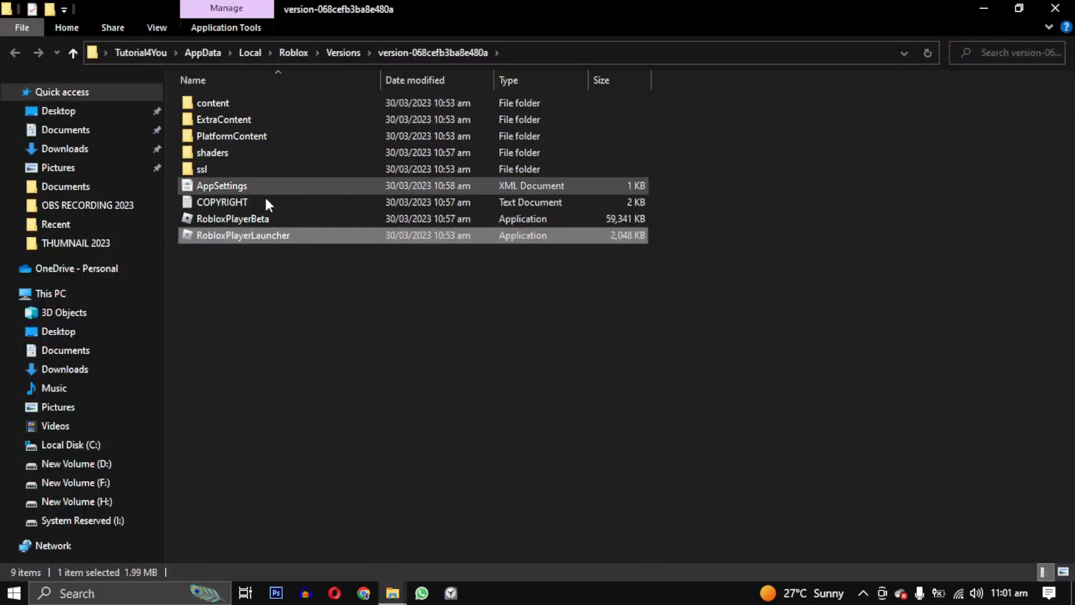
pyautogui.moveTo(243, 235)
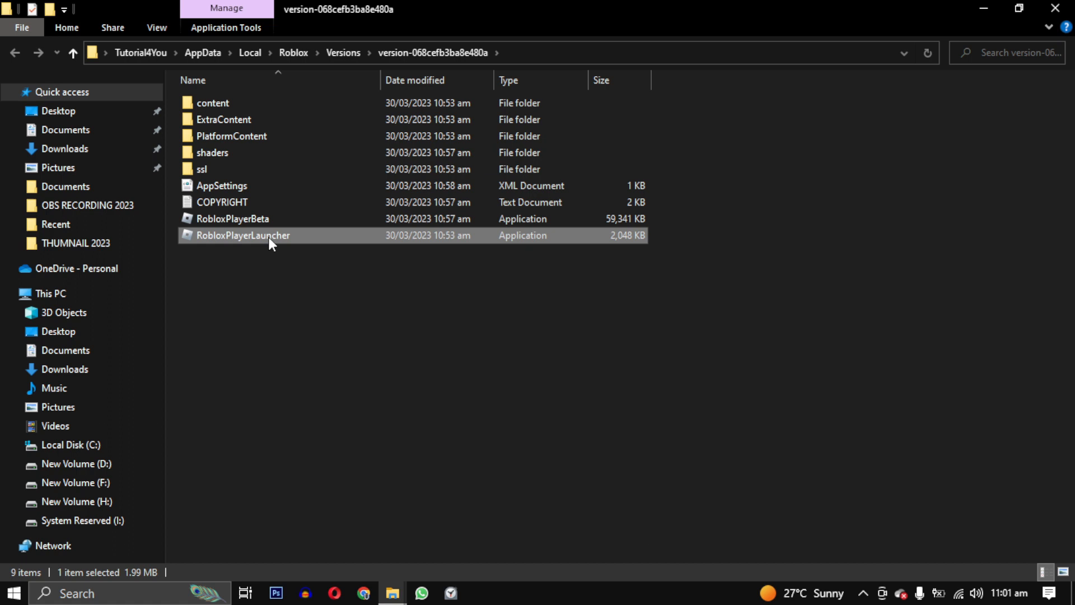
pyautogui.doubleClick(244, 236)
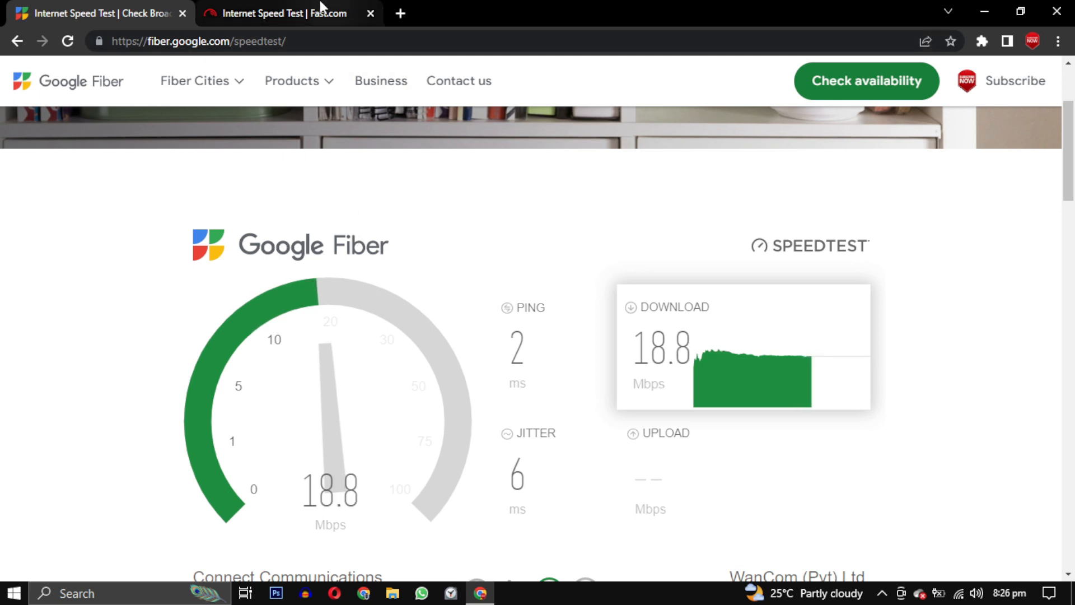
# View the Fast.com result, then the Google Fiber test showing 18.7 Mbps down and 19.2 Mbps up
pyautogui.click(288, 13)
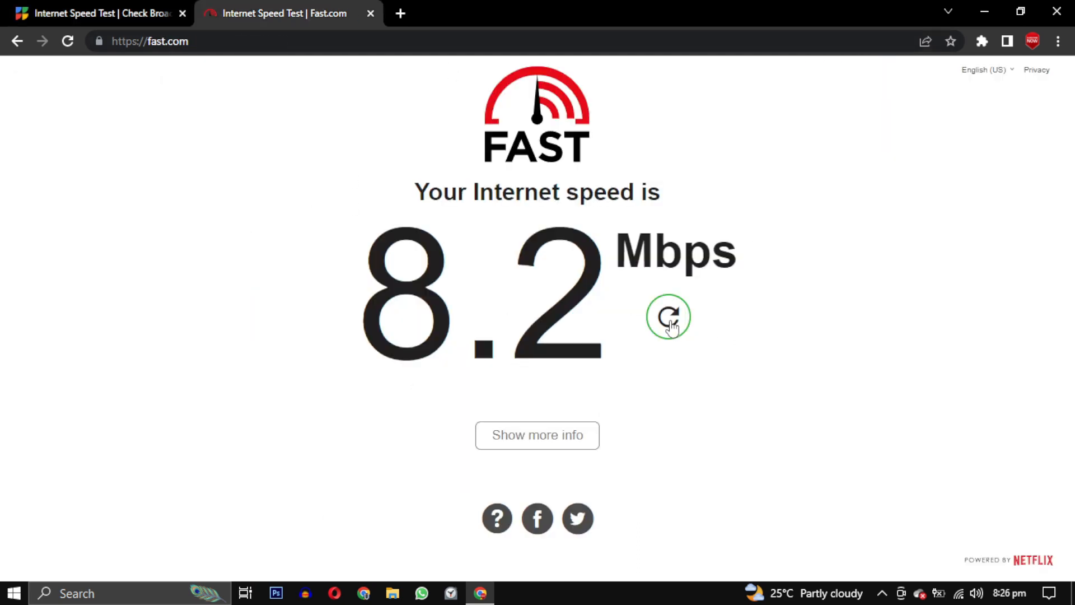
pyautogui.click(667, 317)
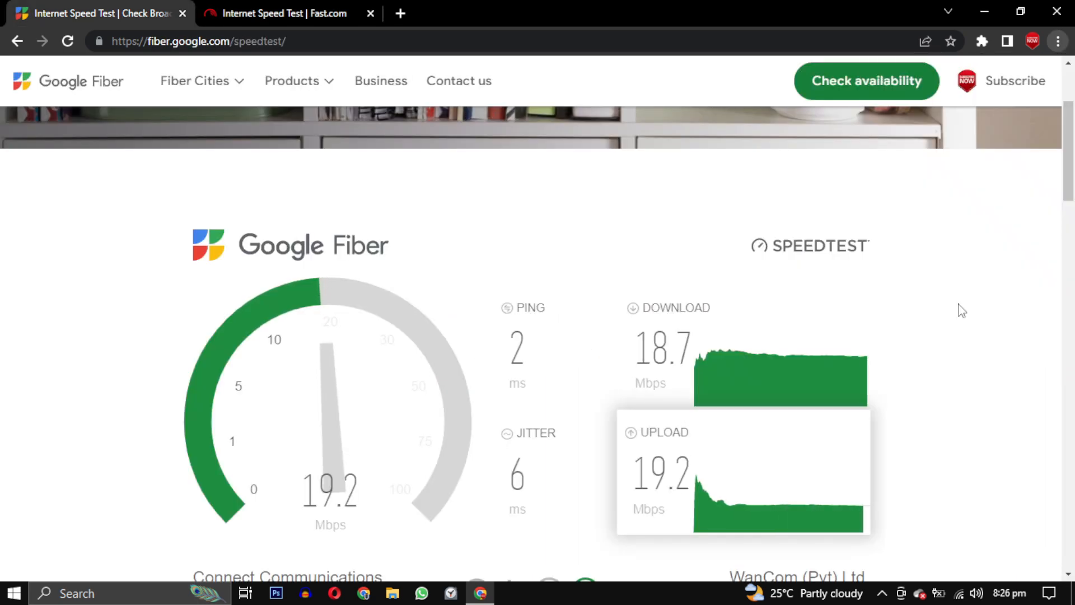
# Clear Chrome's all-time history, cookies and cached files via Privacy and security settings
pyautogui.click(1059, 41)
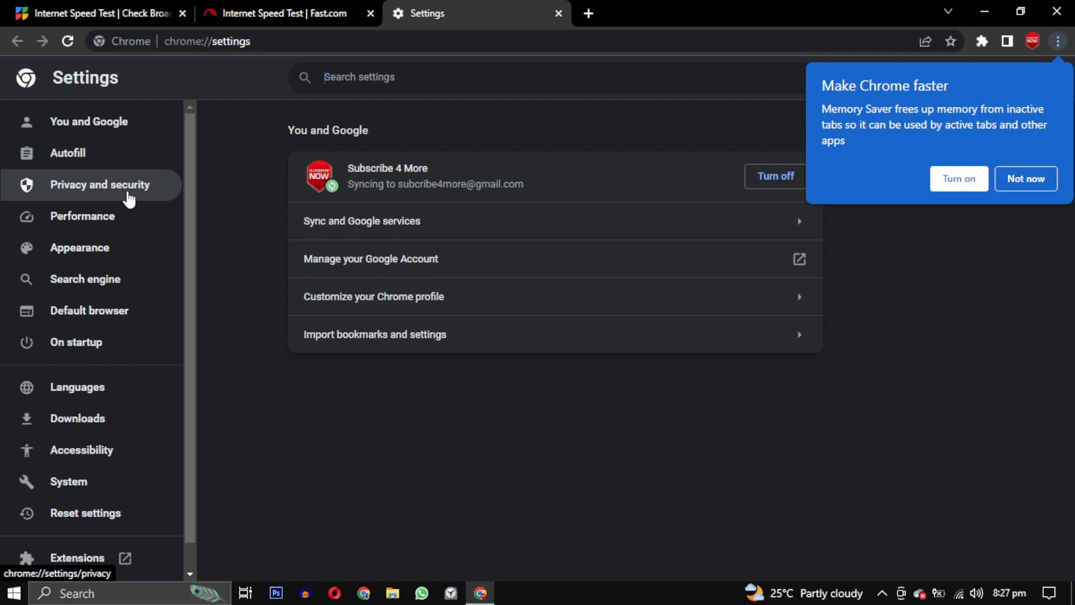
pyautogui.click(99, 185)
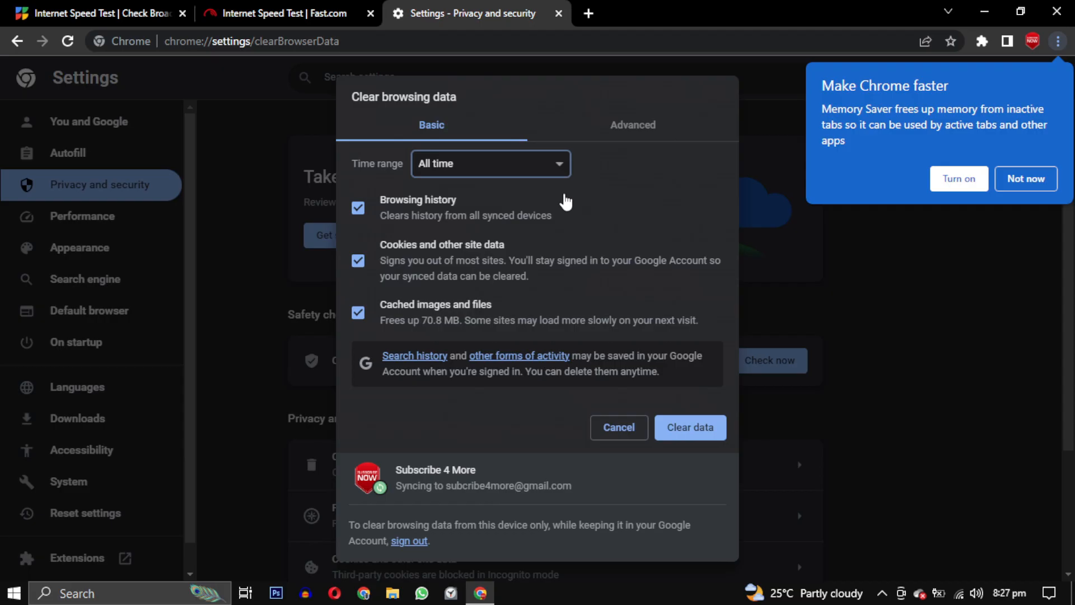
pyautogui.click(632, 124)
pyautogui.write('v')
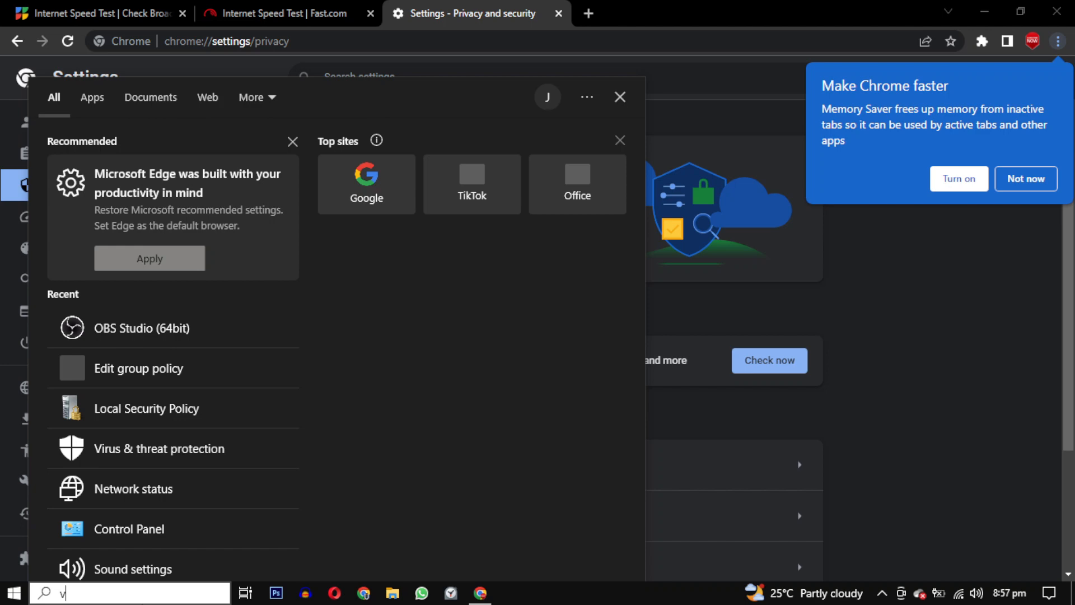
# Search 'virus', open Virus & threat protection and switch Real-time protection off, approving UAC
pyautogui.write('irus')
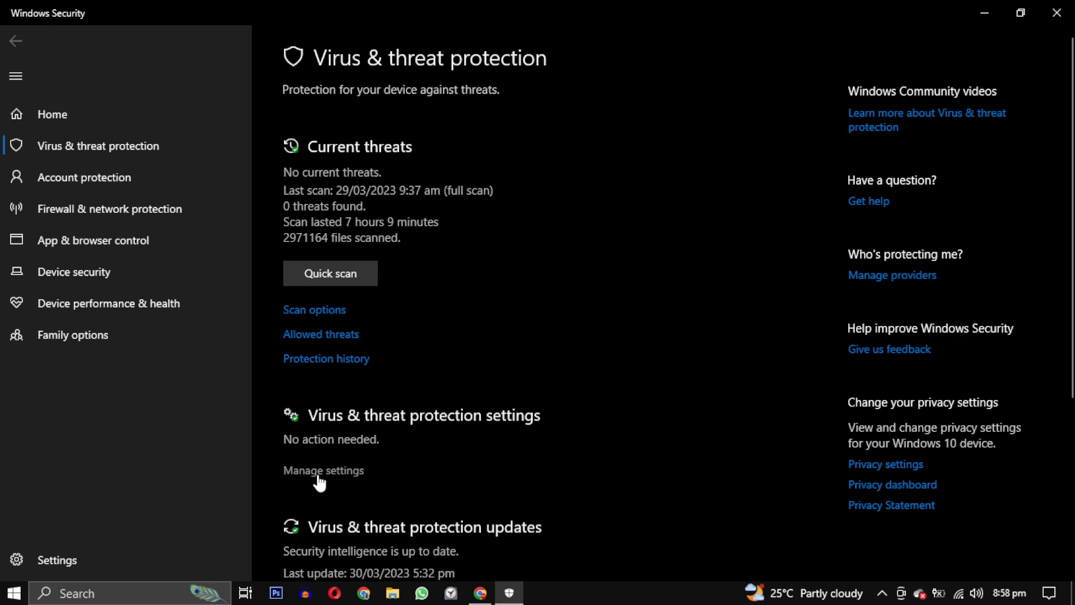
pyautogui.click(323, 471)
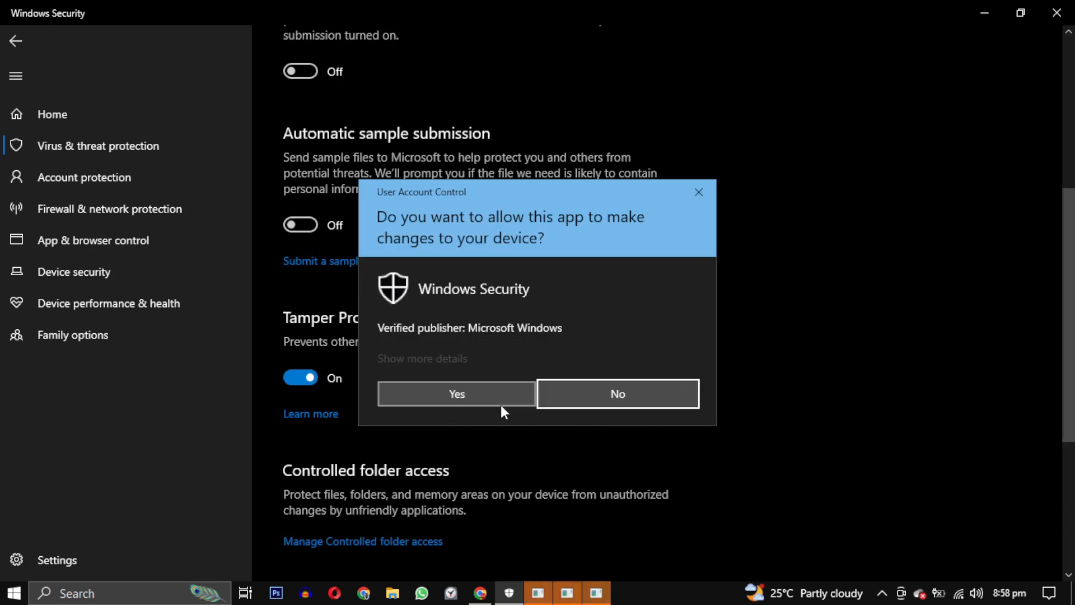
pyautogui.click(456, 393)
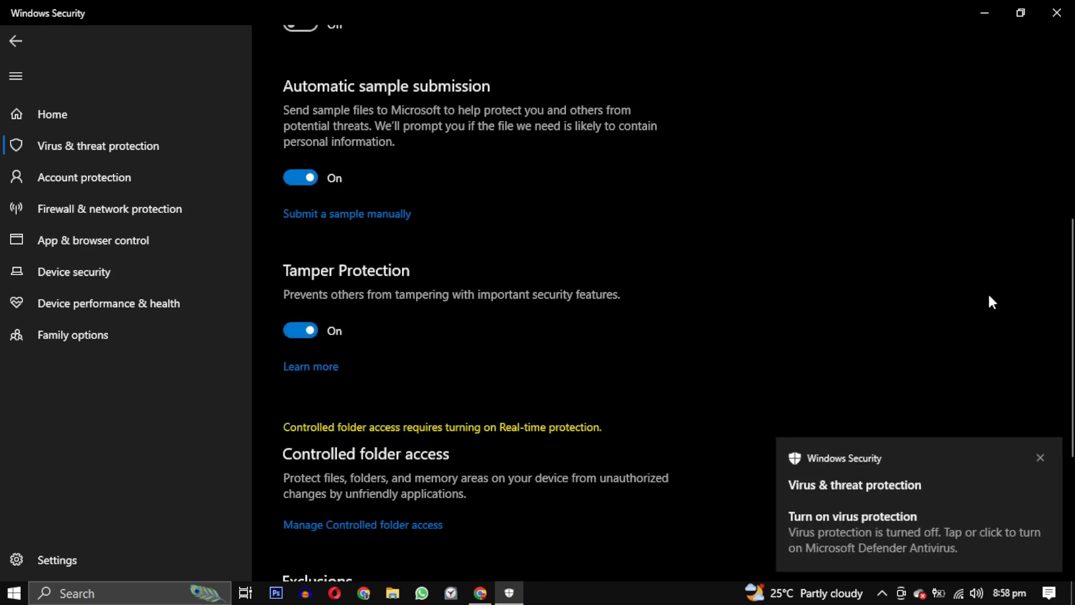
pyautogui.scroll(-3)
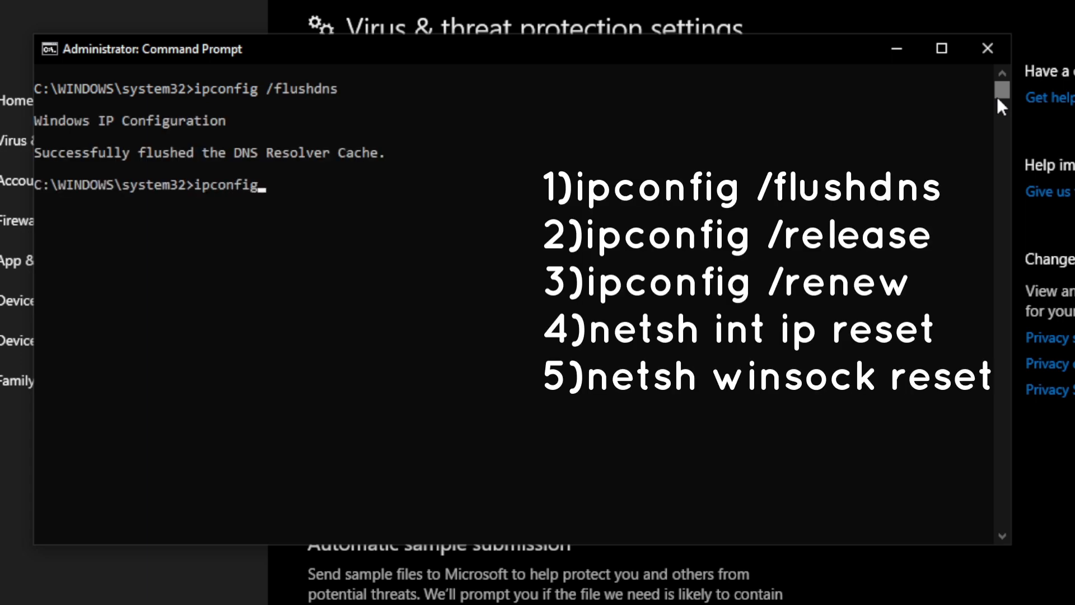
# Run ipconfig /flushdns, /release, /renew, netsh int ip reset and netsh winsock reset
pyautogui.write('/renew')
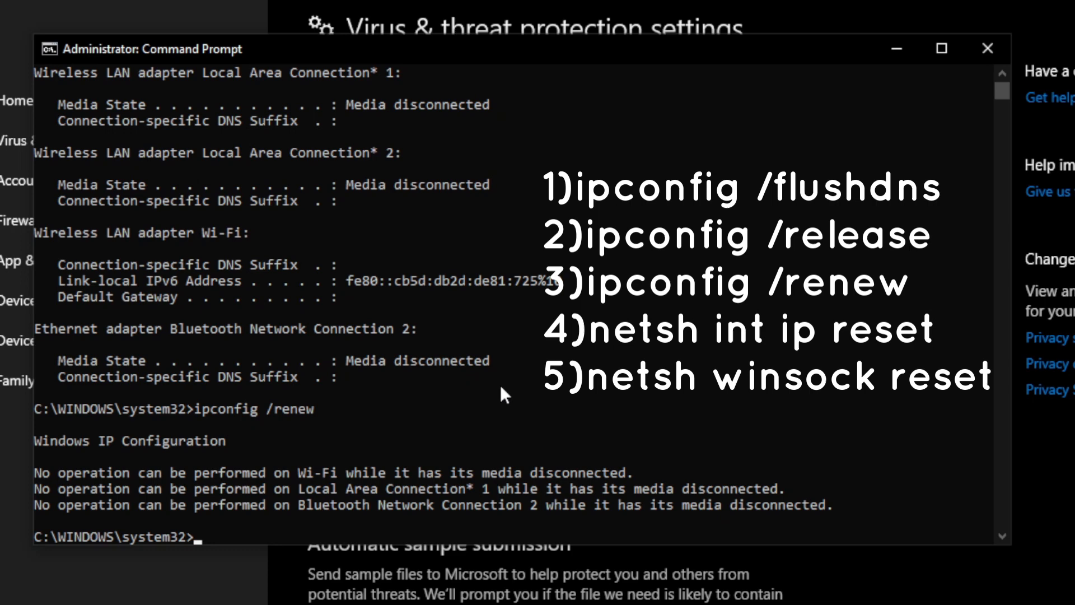
pyautogui.write('netsh int ip')
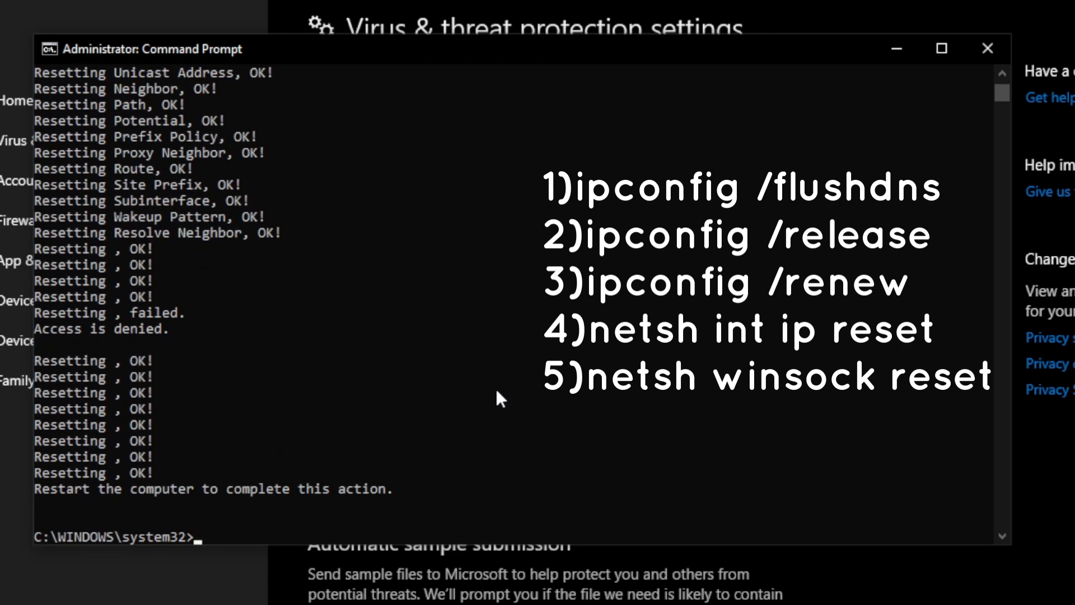
pyautogui.write('netsh winsock')
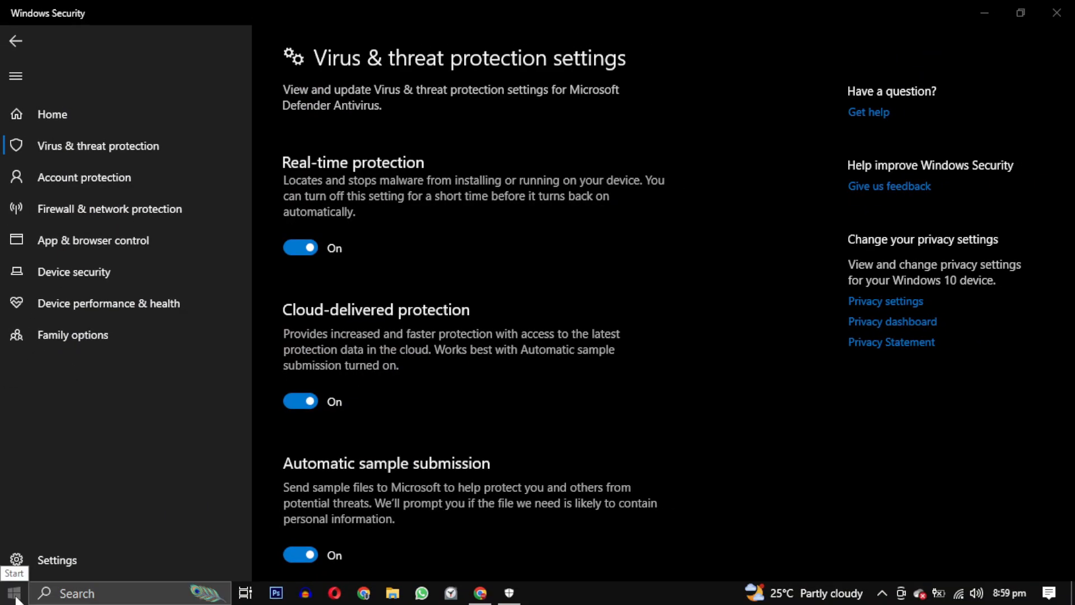
# Open the Start menu's power options to restart the computer
pyautogui.click(14, 592)
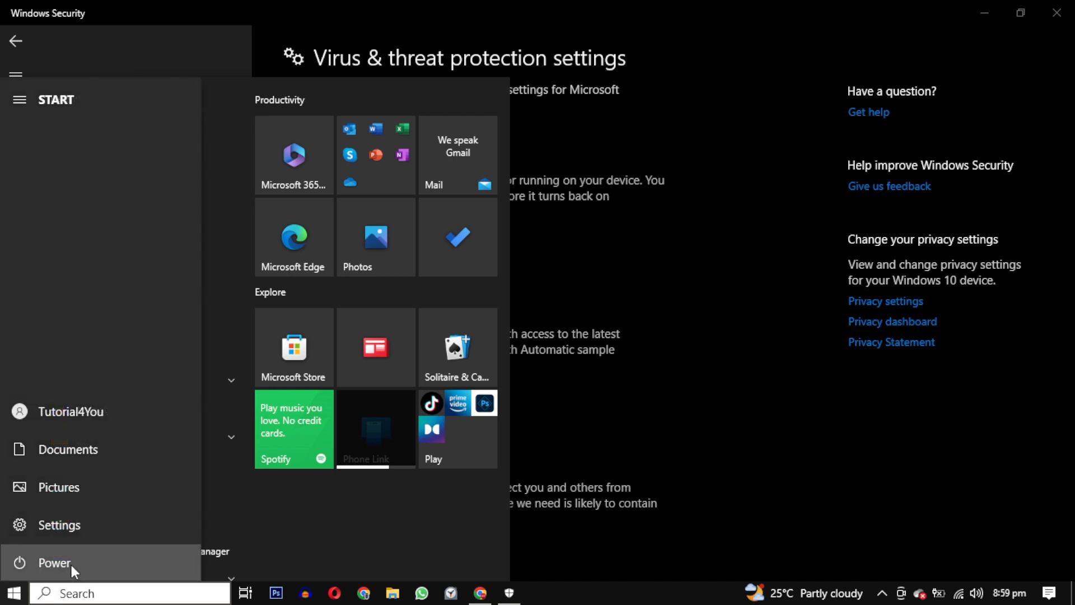
pyautogui.click(54, 564)
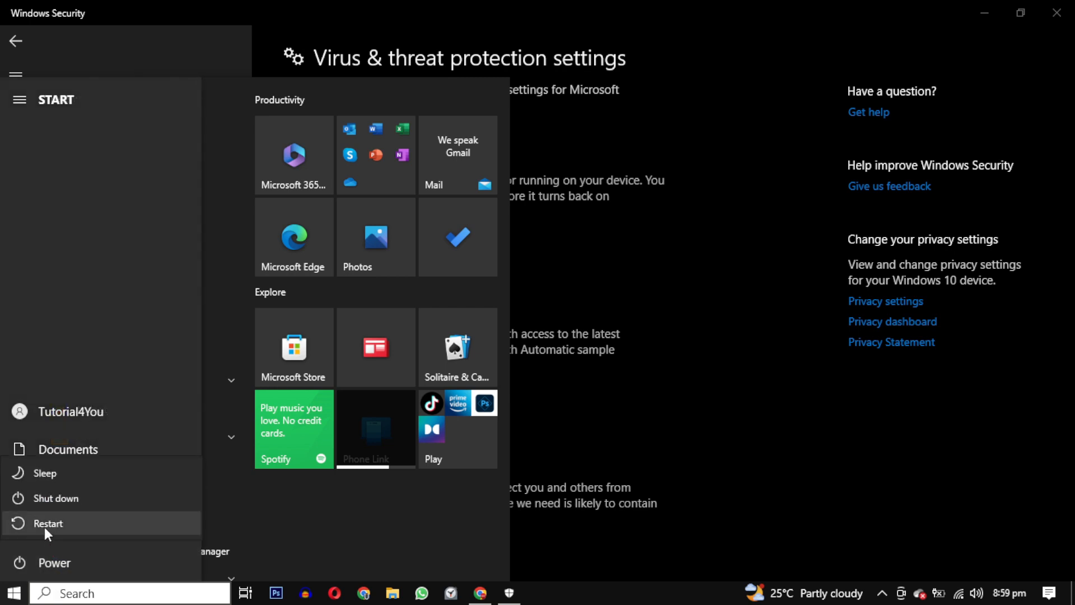
pyautogui.moveTo(69, 533)
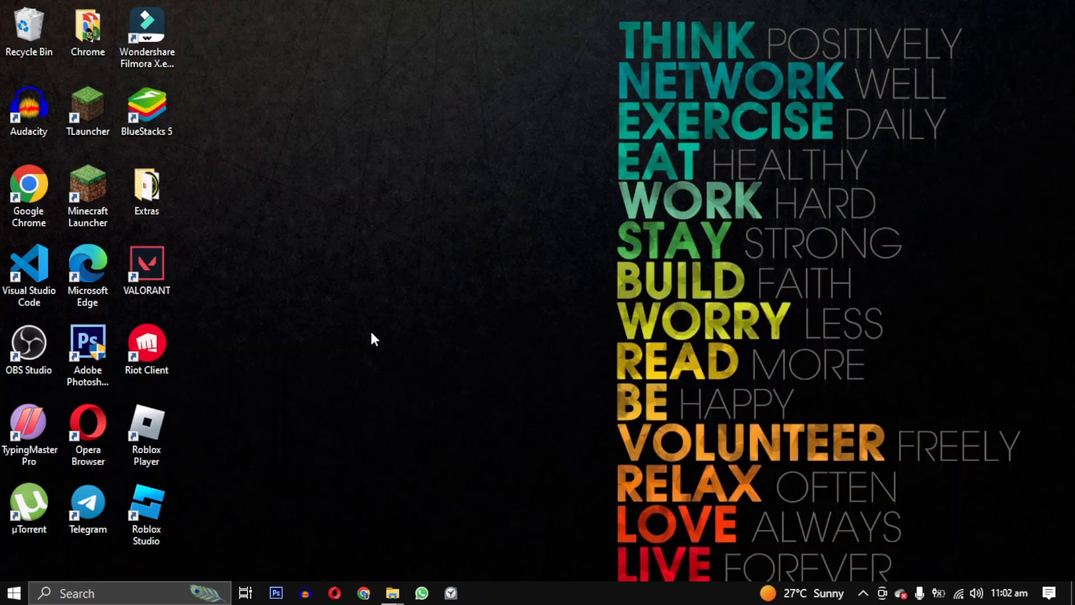
# Launch Roblox Player from its desktop shortcut so it begins starting up
pyautogui.doubleClick(146, 436)
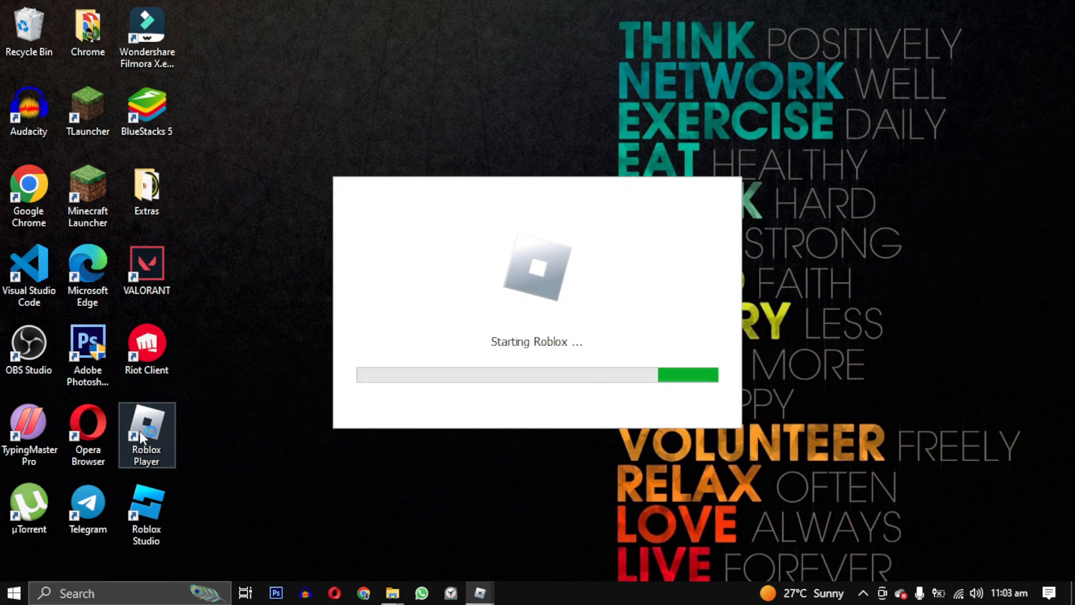